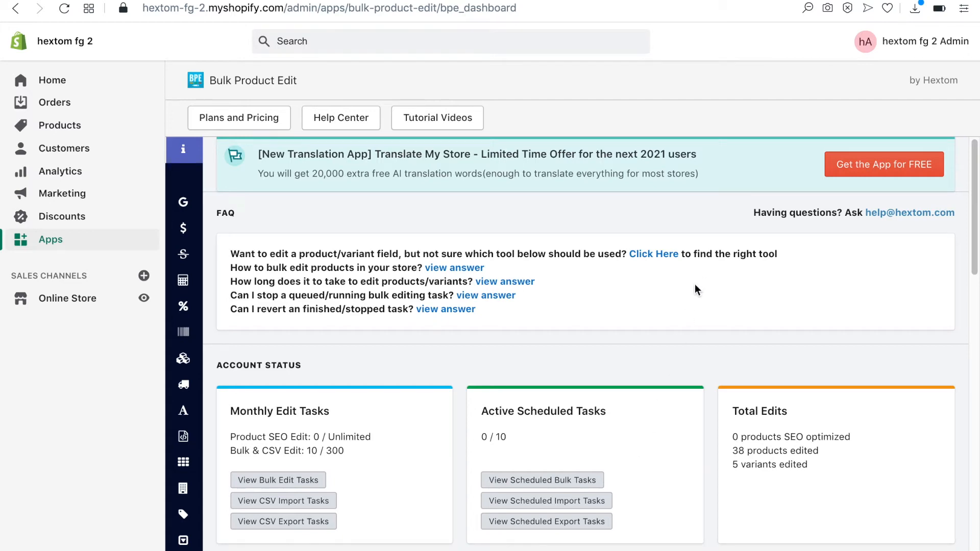
Review the dashboard tool tiles and expand the sidebar's named Bulk Edit tool list.
{"action": "scroll", "scroll_direction": "down", "scroll_amount": 3}
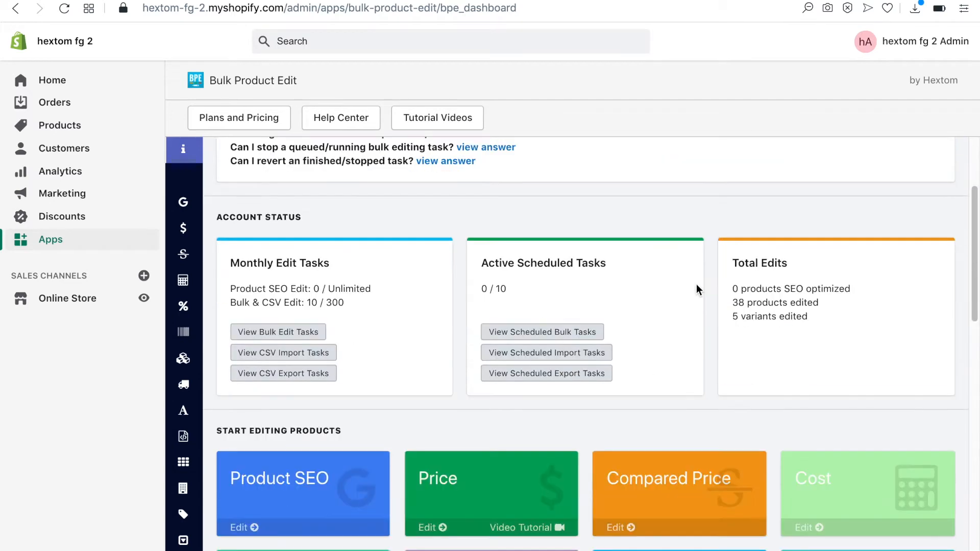
{"action": "scroll", "scroll_direction": "down", "scroll_amount": 3}
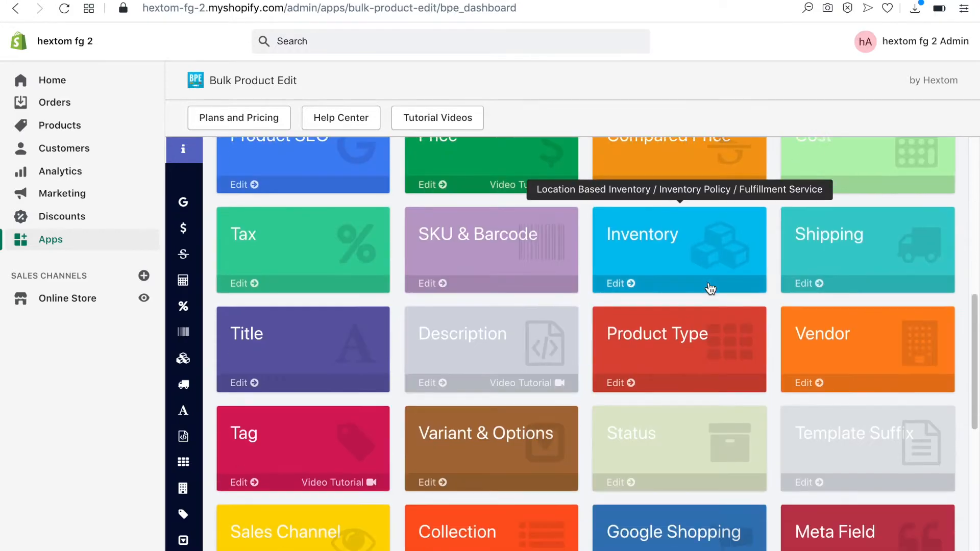
{"action": "scroll", "scroll_direction": "down", "scroll_amount": 3}
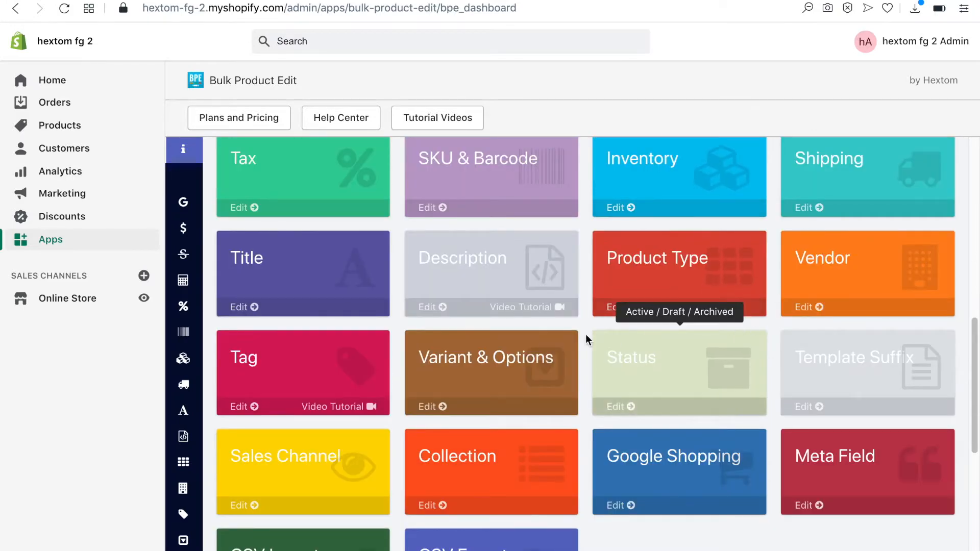
{"action": "mouse_move", "coordinate": [490, 385]}
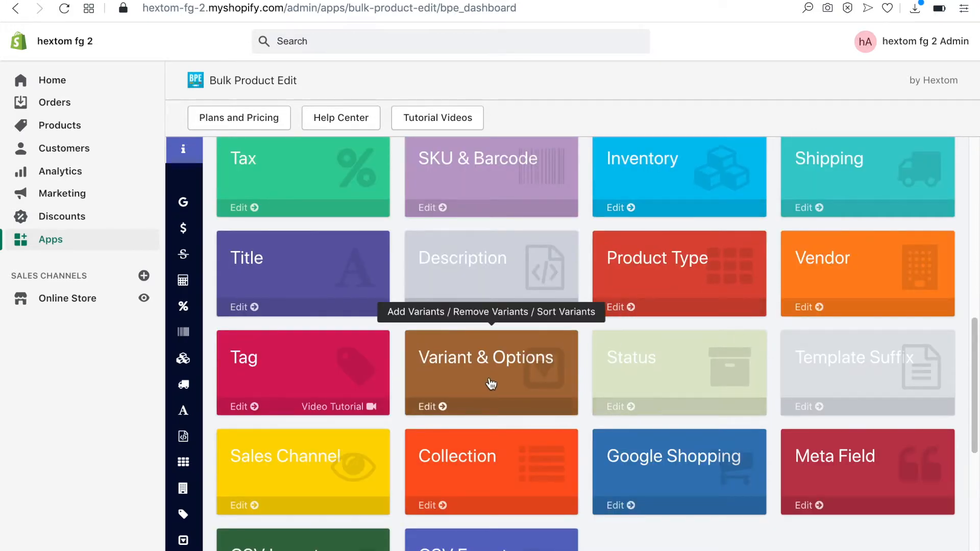
{"action": "mouse_move", "coordinate": [491, 377]}
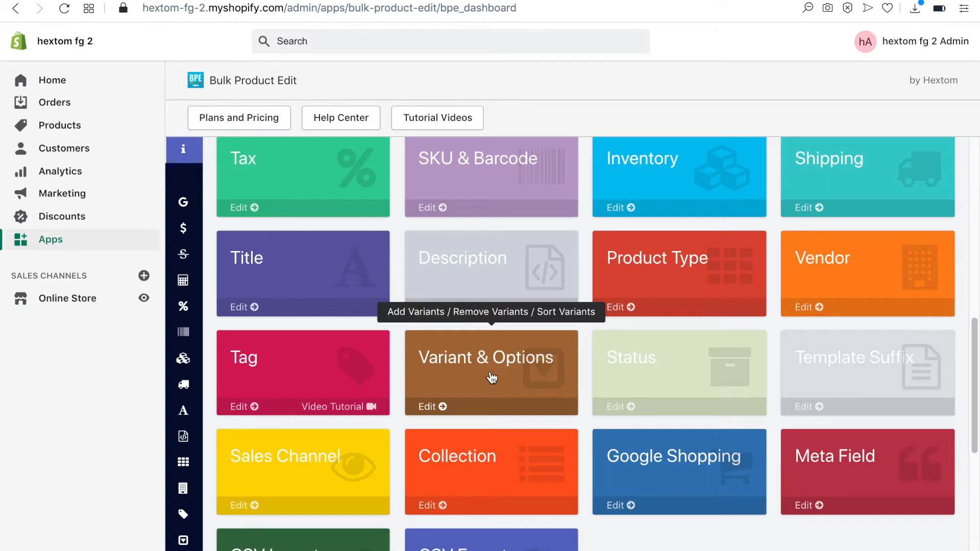
{"action": "left_click", "coordinate": [182, 149]}
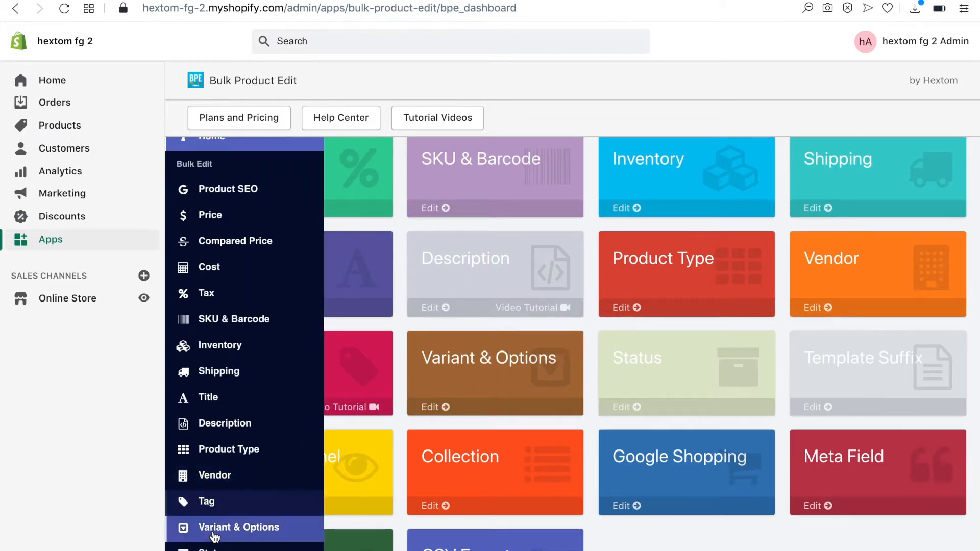
Filter Variant & Options to collection is T-Shirt and preview the three matching shirts.
{"action": "left_click", "coordinate": [238, 527]}
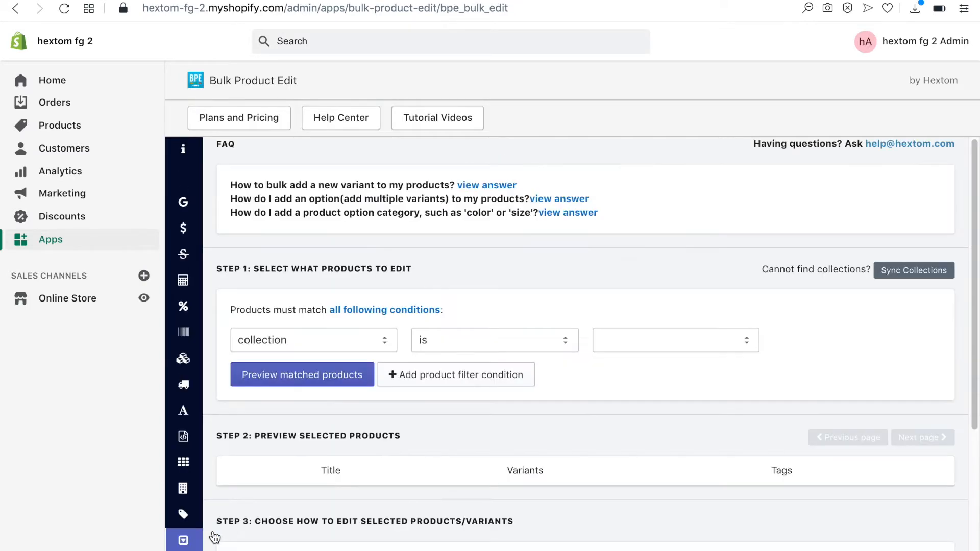
{"action": "mouse_move", "coordinate": [708, 378]}
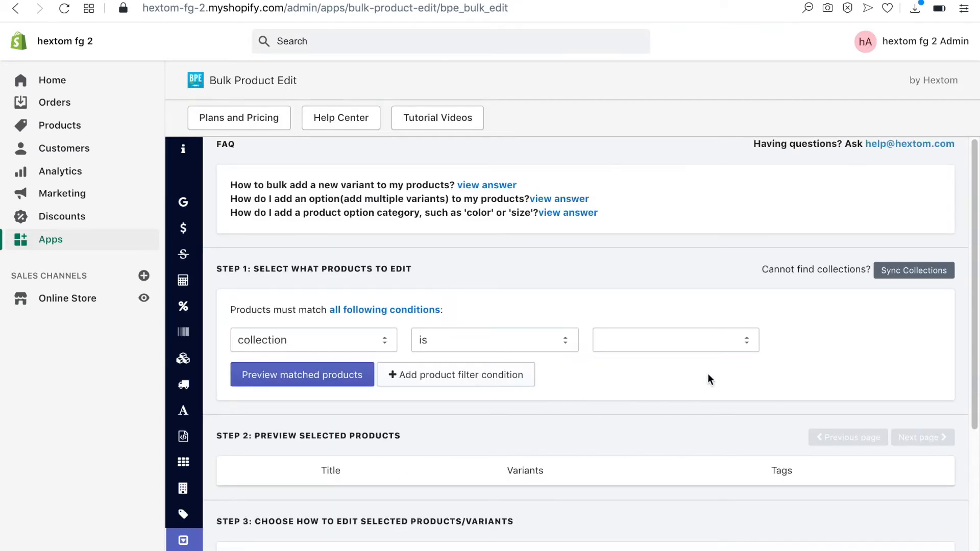
{"action": "left_click", "coordinate": [676, 340]}
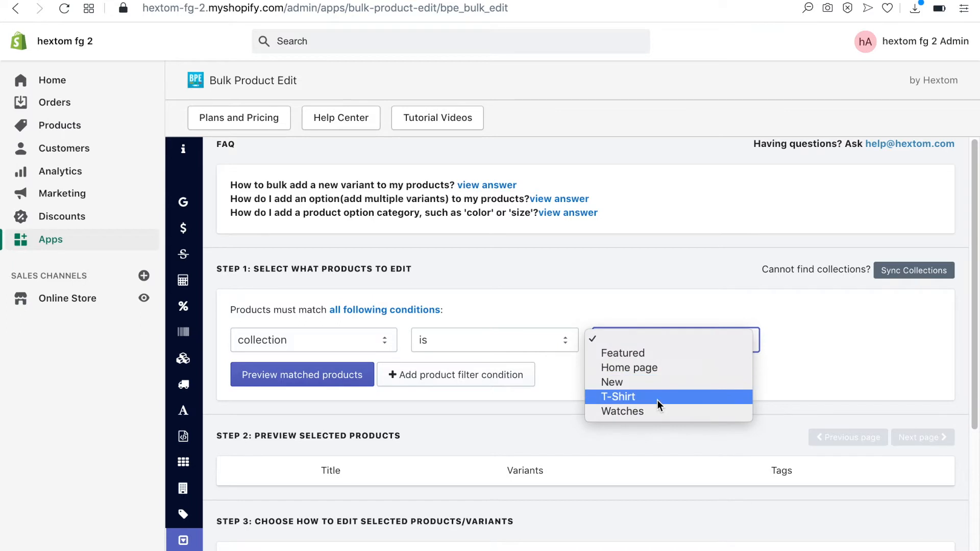
{"action": "left_click", "coordinate": [618, 396]}
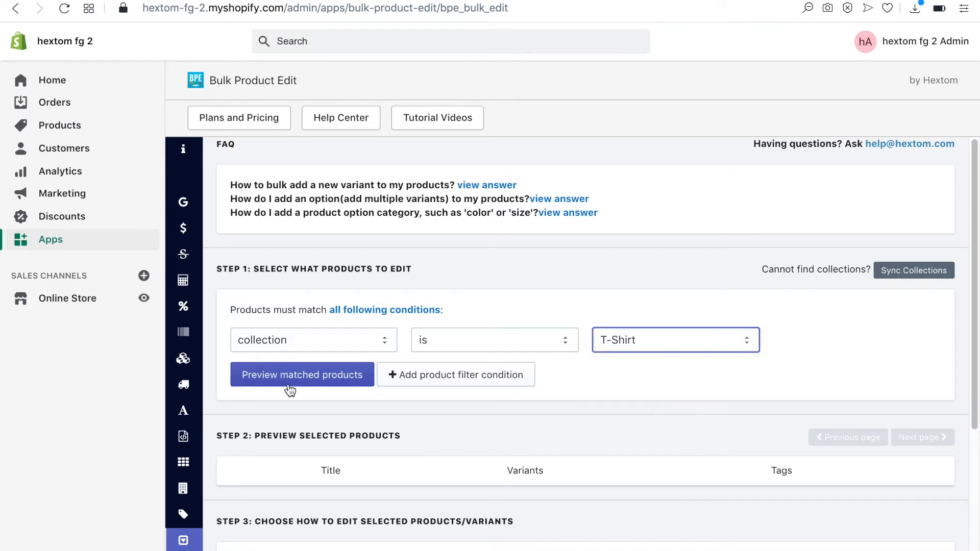
{"action": "left_click", "coordinate": [302, 374]}
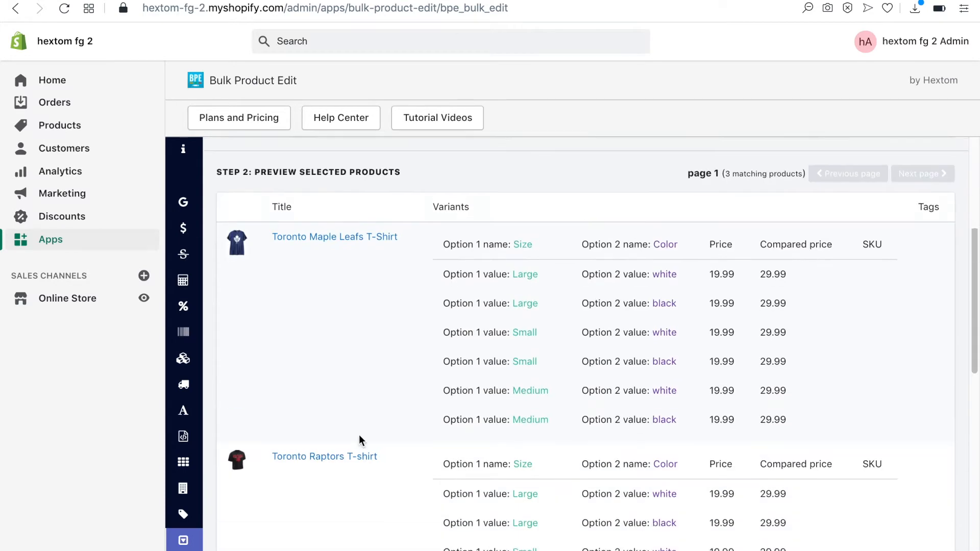
{"action": "scroll", "scroll_direction": "down", "scroll_amount": 3}
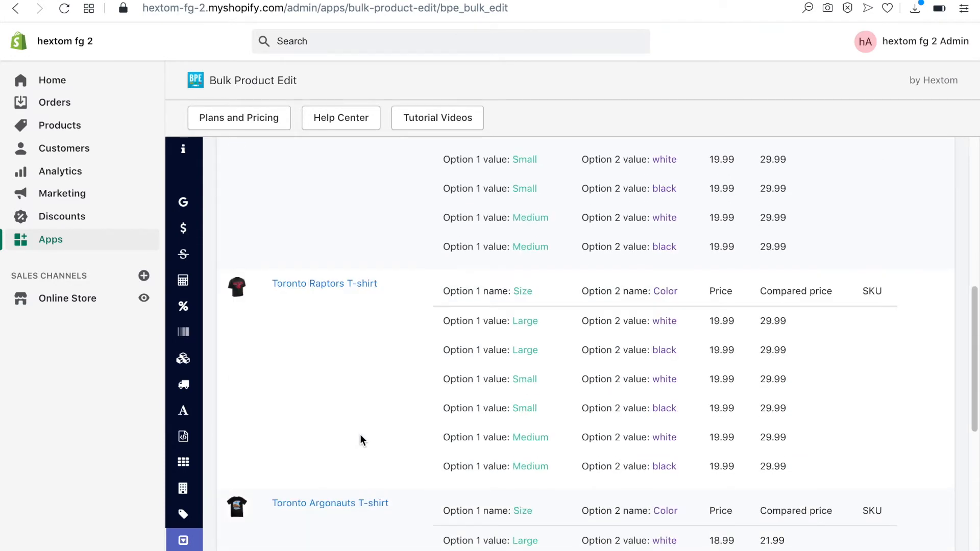
View the Toronto Argonauts T-shirt storefront page showing Size before Color.
{"action": "left_click", "coordinate": [329, 502]}
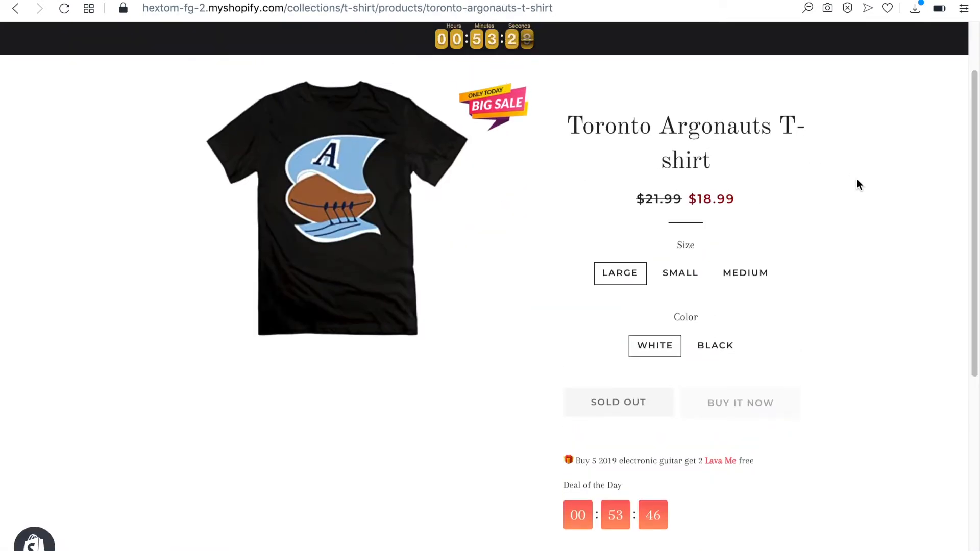
{"action": "mouse_move", "coordinate": [745, 263]}
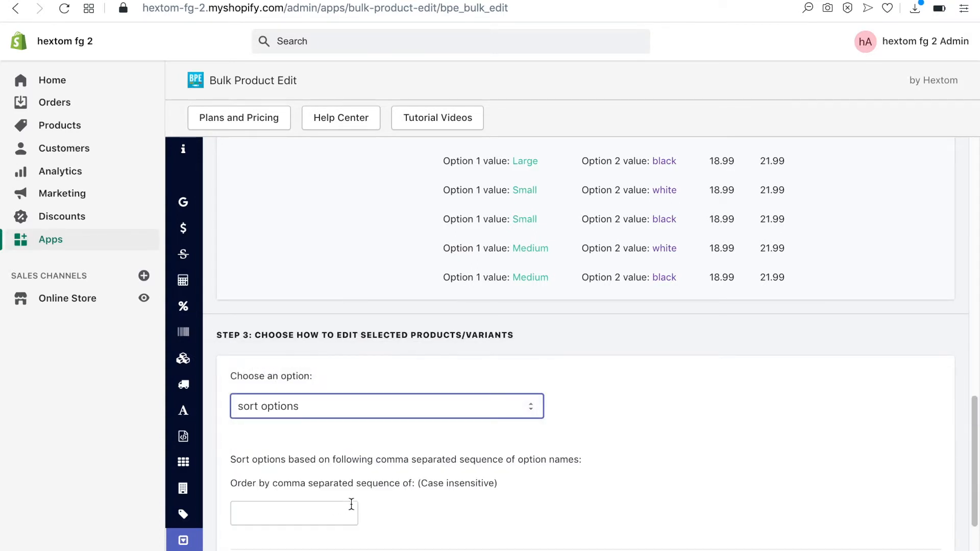
{"action": "mouse_move", "coordinate": [314, 512]}
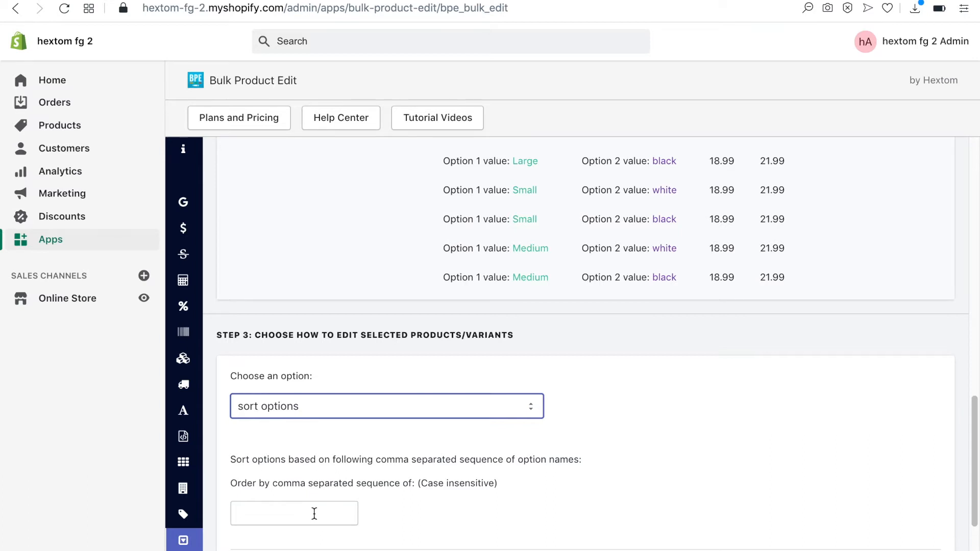
Start a sort-options bulk edit with order Color, Size and confirm the queued task.
{"action": "type", "text": "Color, Size"}
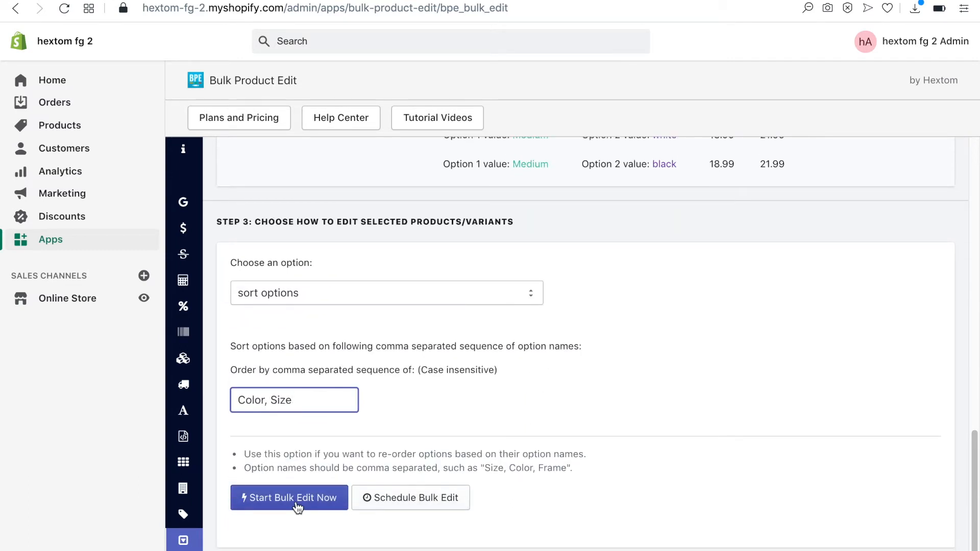
{"action": "left_click", "coordinate": [289, 498]}
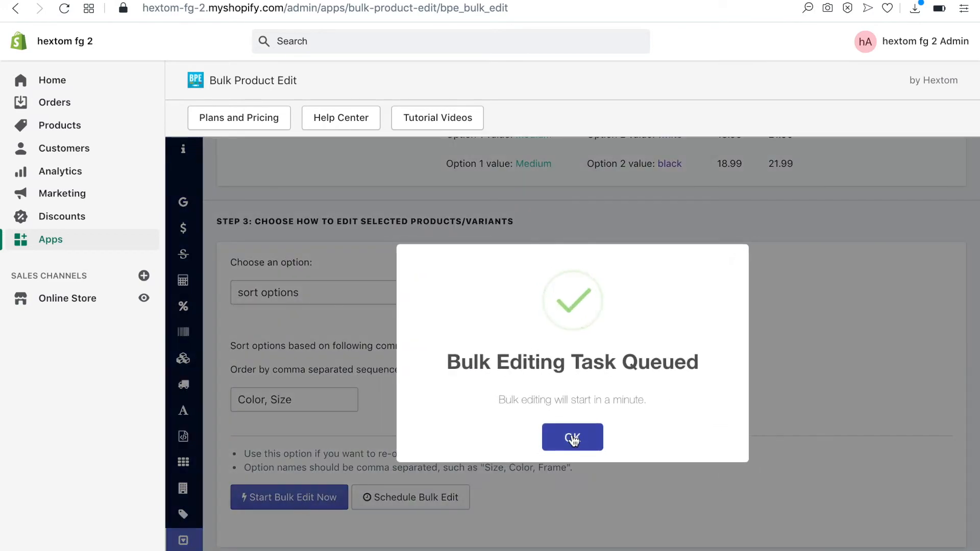
{"action": "left_click", "coordinate": [572, 437]}
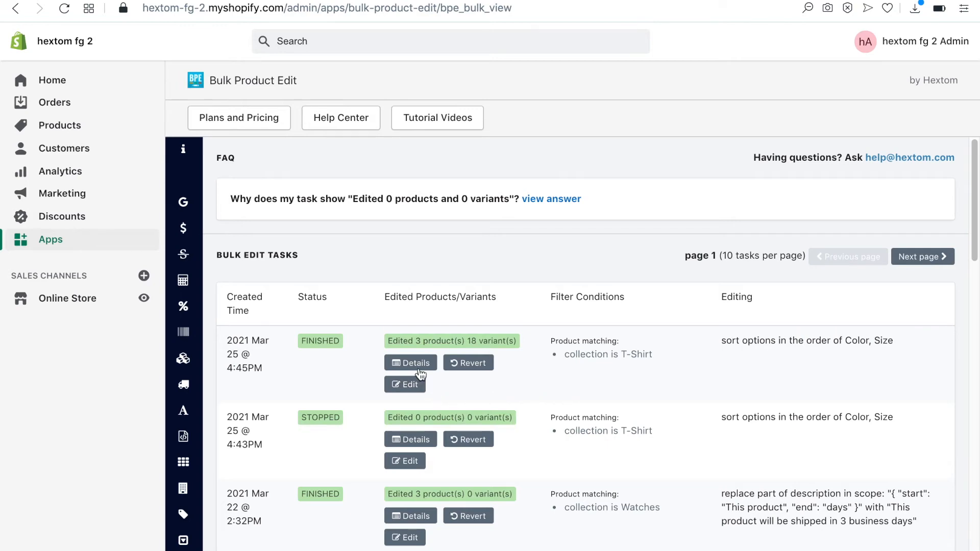
View the finished task's log showing options changed from Size, Color to Color, Size.
{"action": "left_click", "coordinate": [410, 362]}
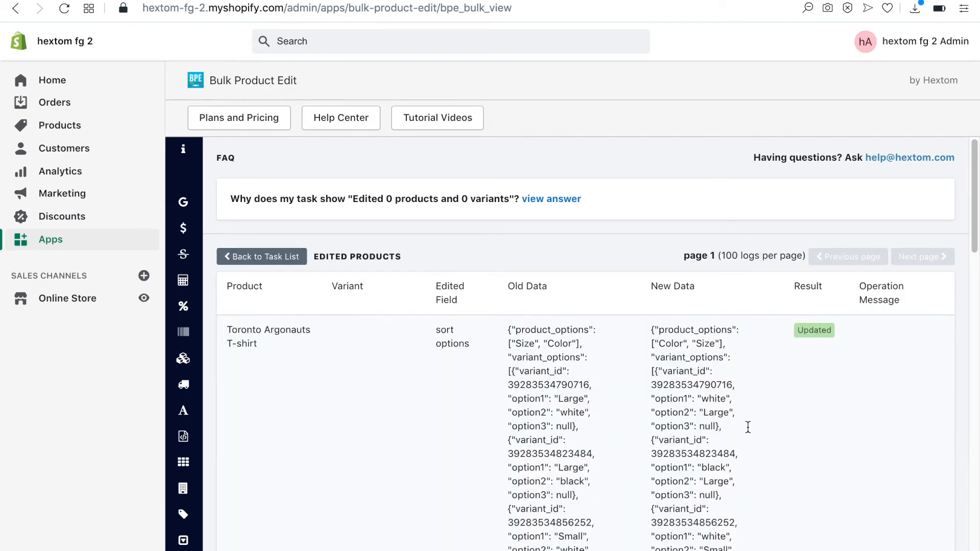
{"action": "scroll", "scroll_direction": "down", "scroll_amount": 3}
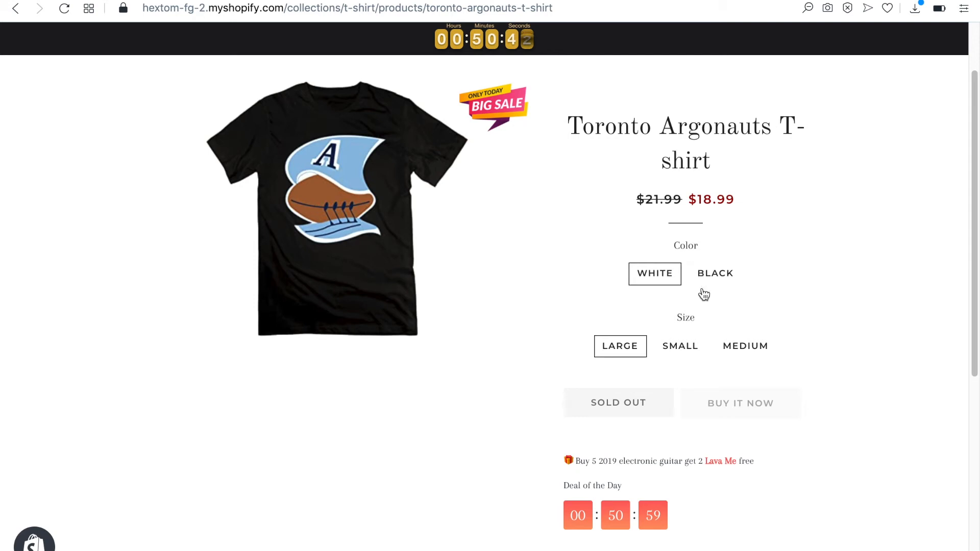
{"action": "mouse_move", "coordinate": [705, 317]}
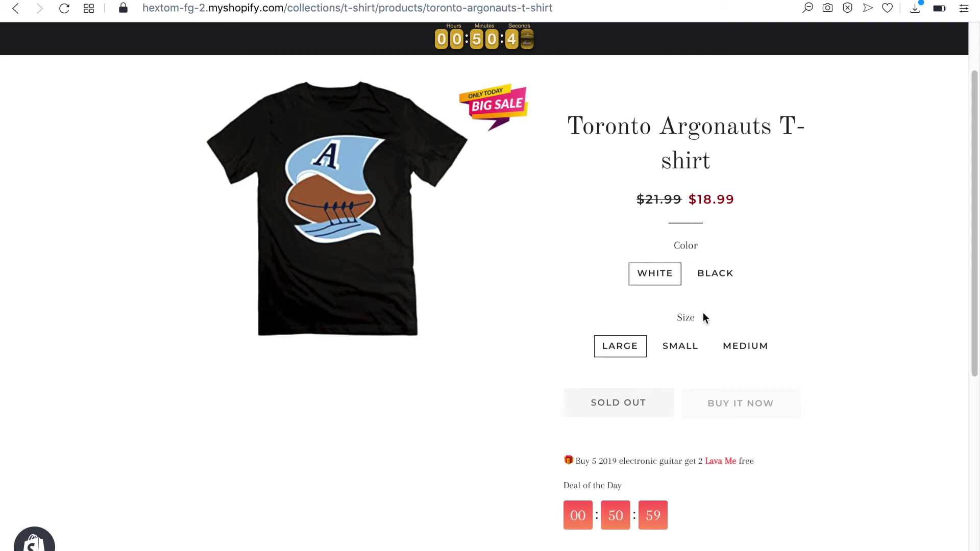
{"action": "mouse_move", "coordinate": [701, 327]}
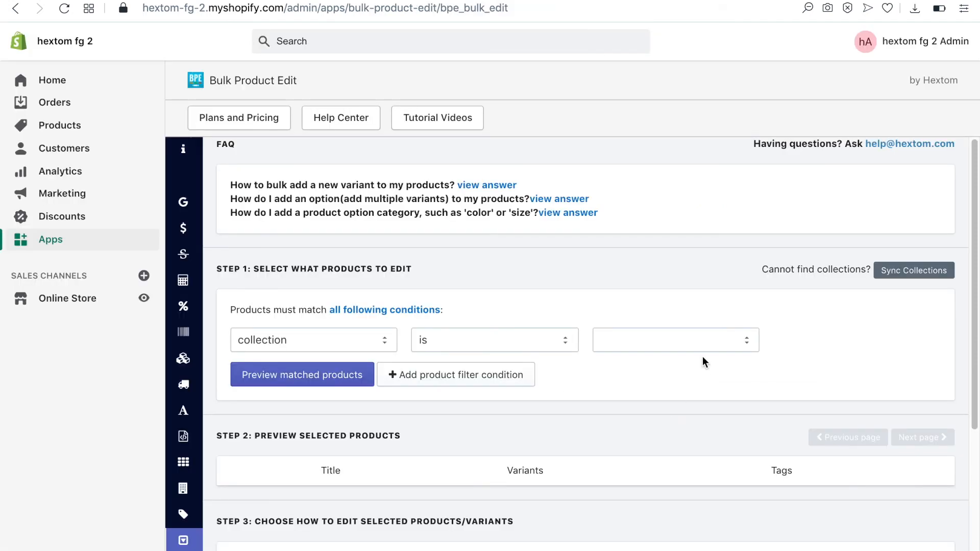
Start a sort-variants bulk edit on the T-Shirt collection with order Small, Medium, Large.
{"action": "left_click", "coordinate": [676, 340]}
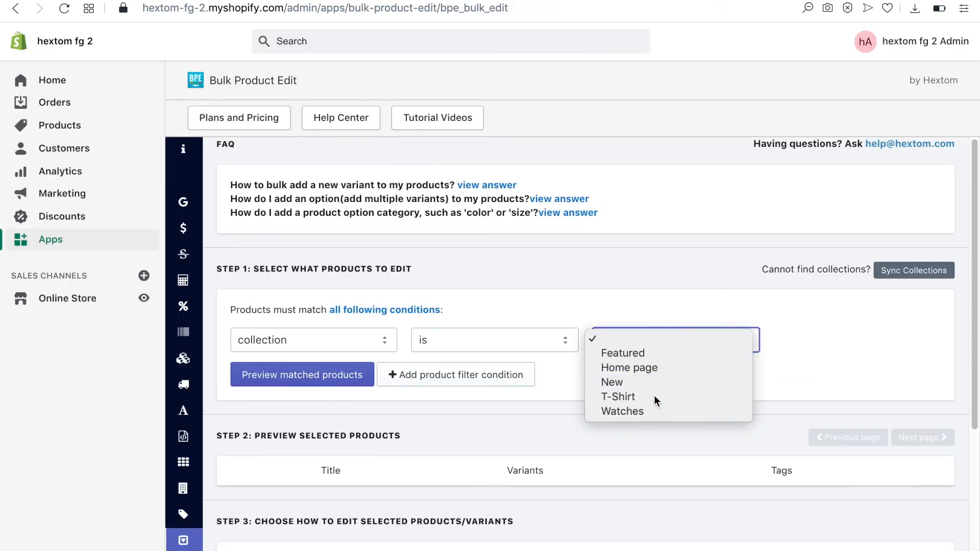
{"action": "left_click", "coordinate": [618, 396]}
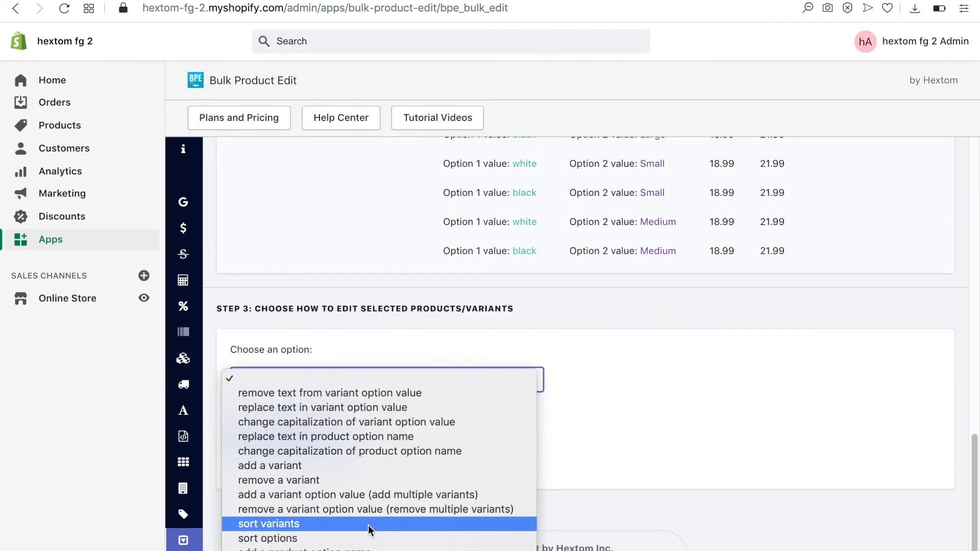
{"action": "left_click", "coordinate": [267, 523]}
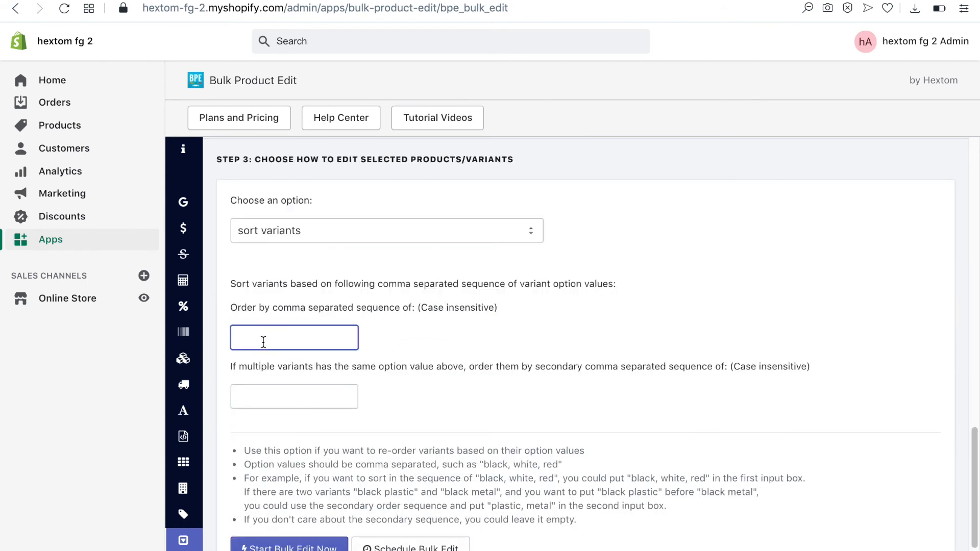
{"action": "type", "text": "Small,"}
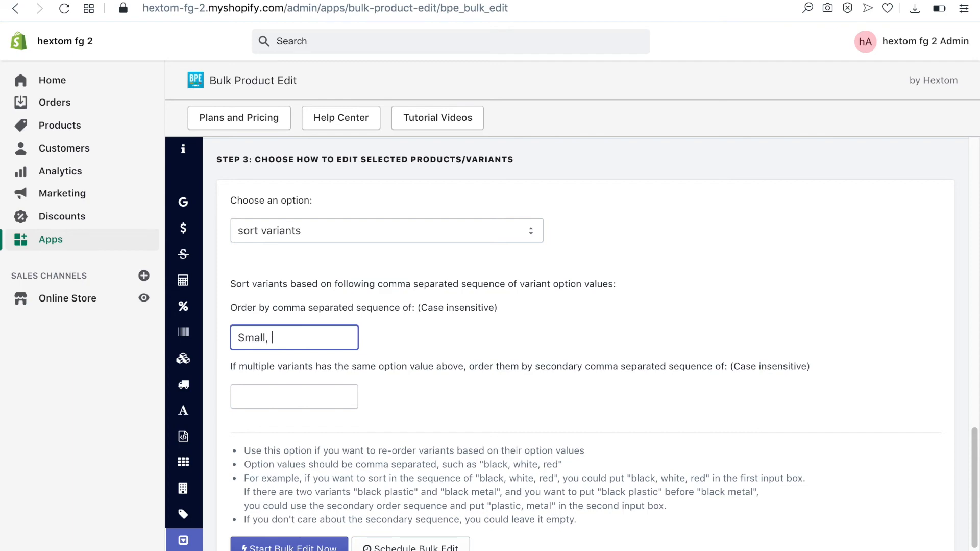
{"action": "type", "text": "Medium, Lar"}
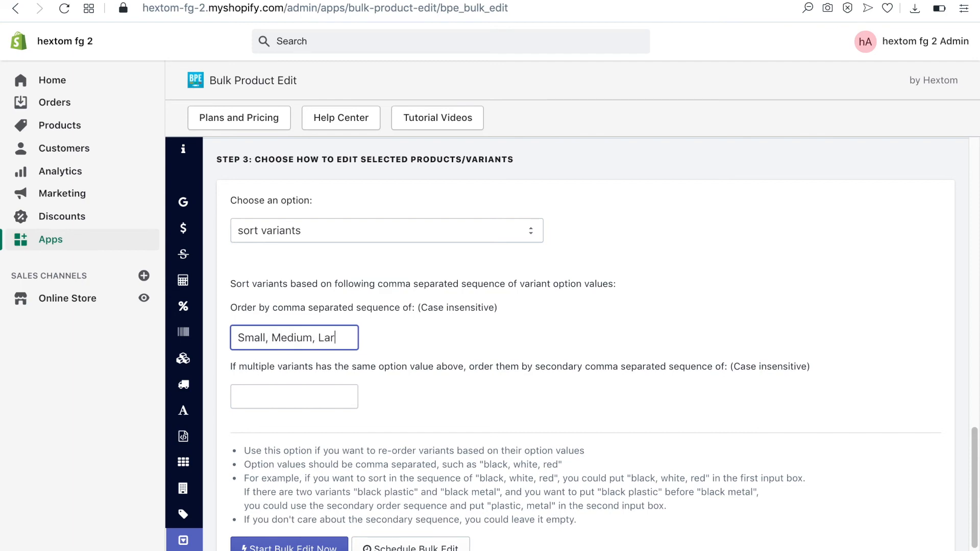
{"action": "left_click", "coordinate": [290, 548]}
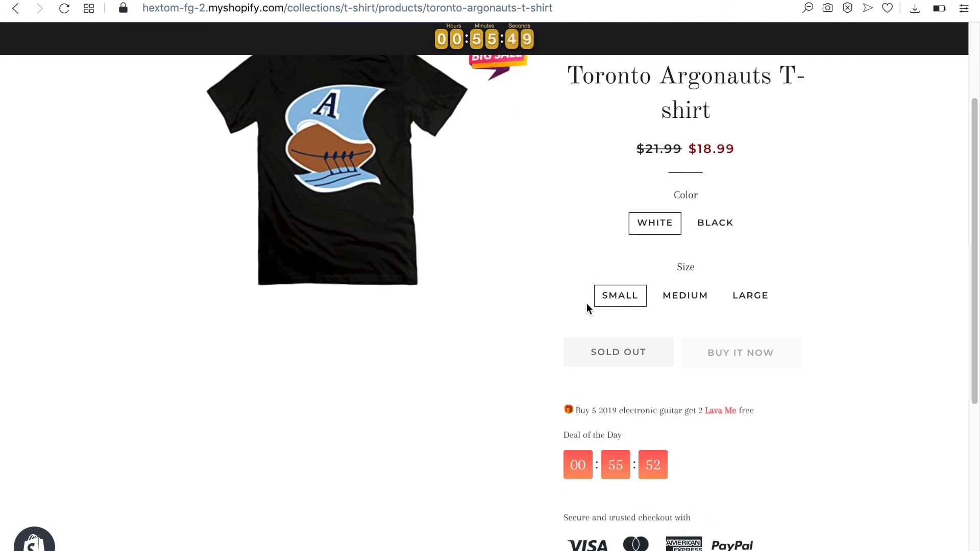
{"action": "mouse_move", "coordinate": [776, 316]}
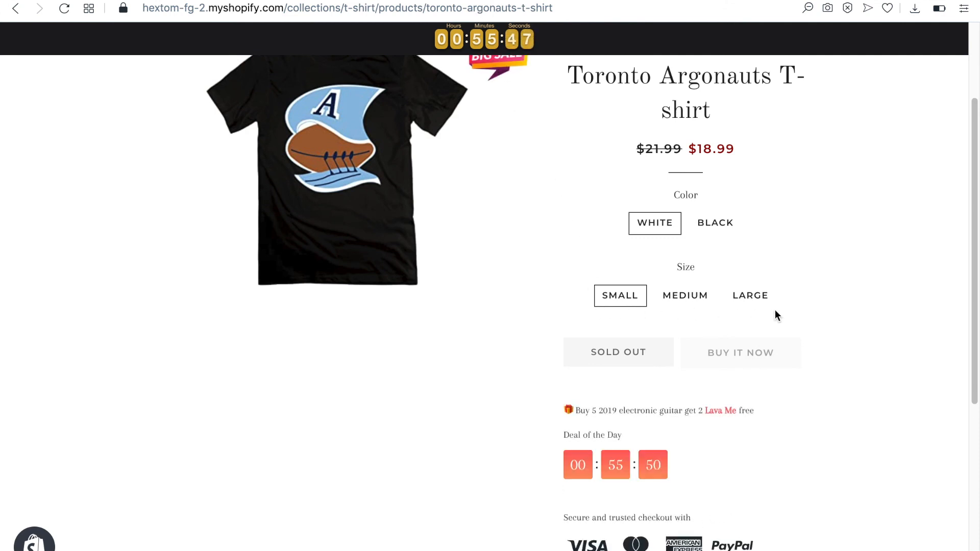